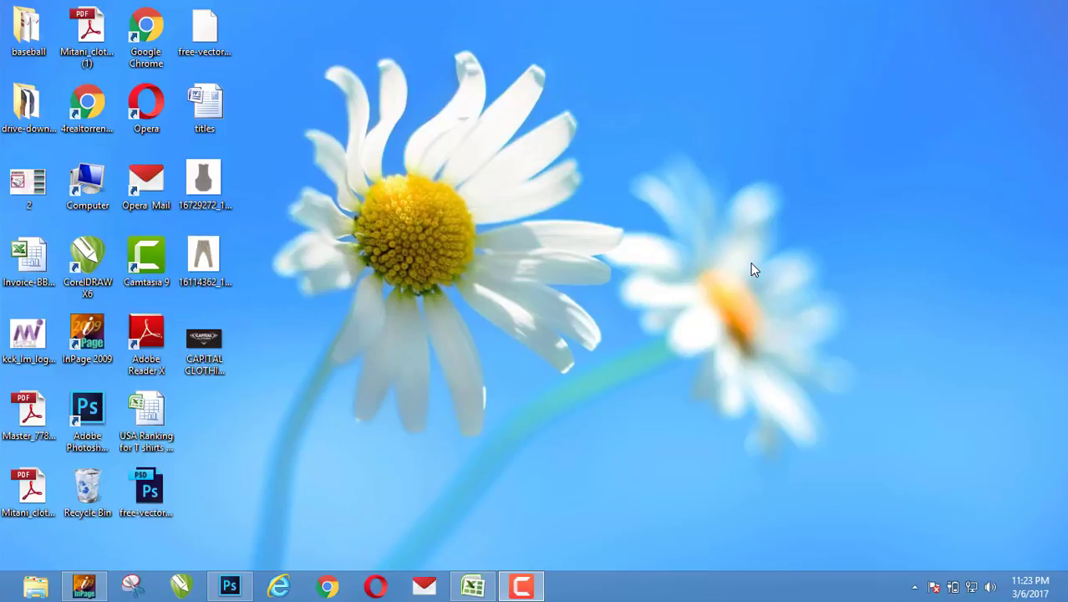
pyautogui.moveTo(689, 266)
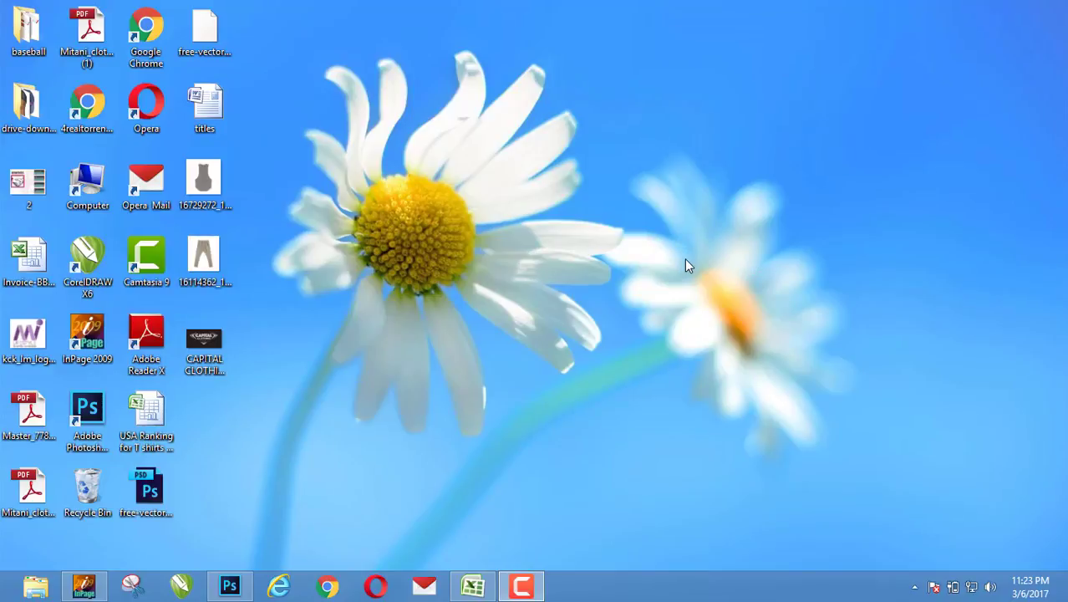
pyautogui.moveTo(639, 194)
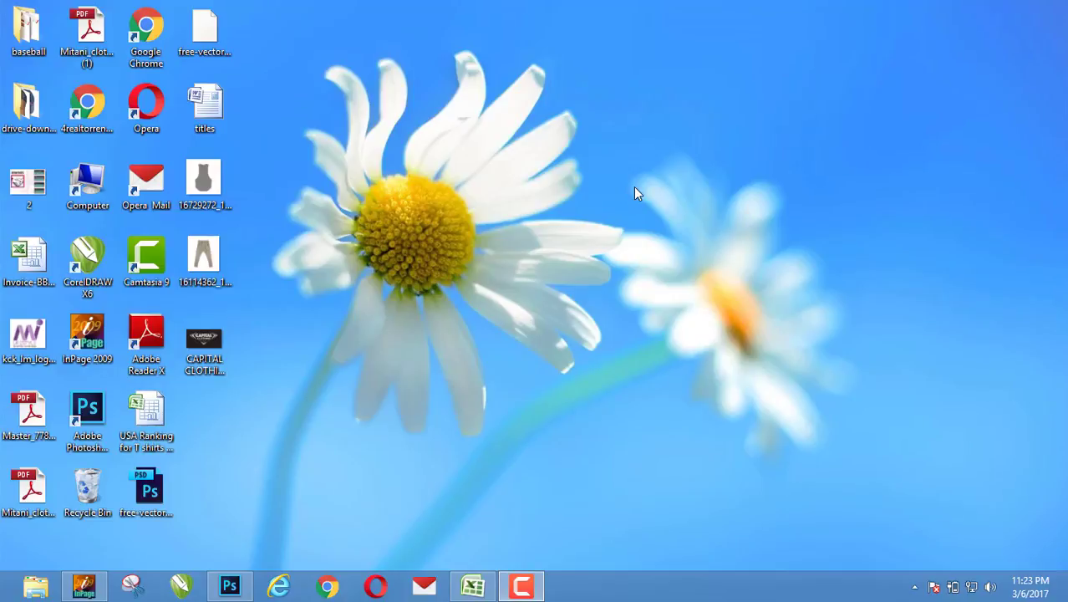
pyautogui.moveTo(685, 241)
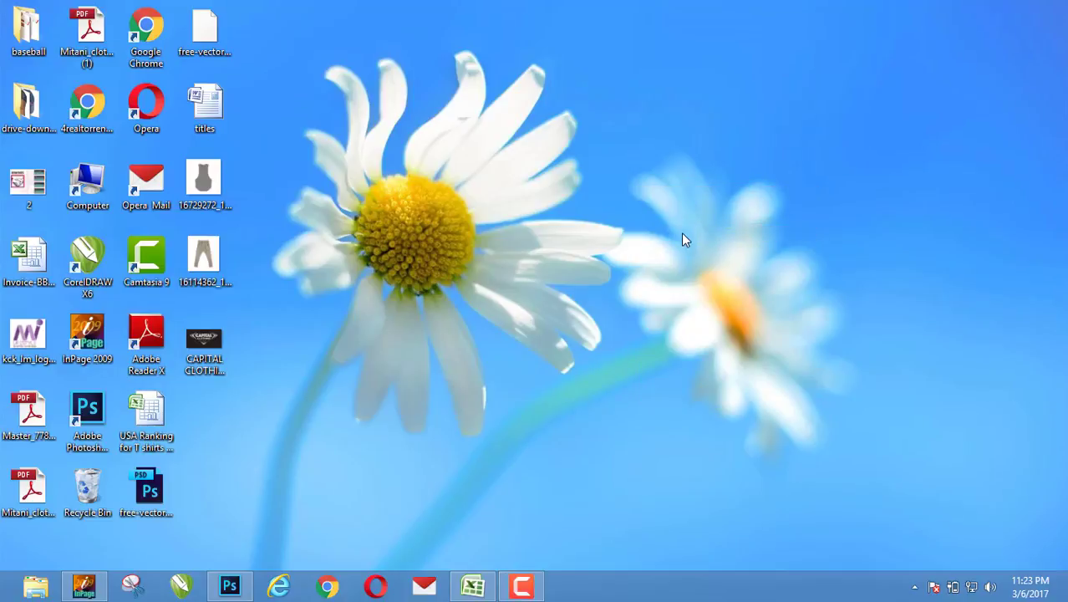
pyautogui.moveTo(699, 257)
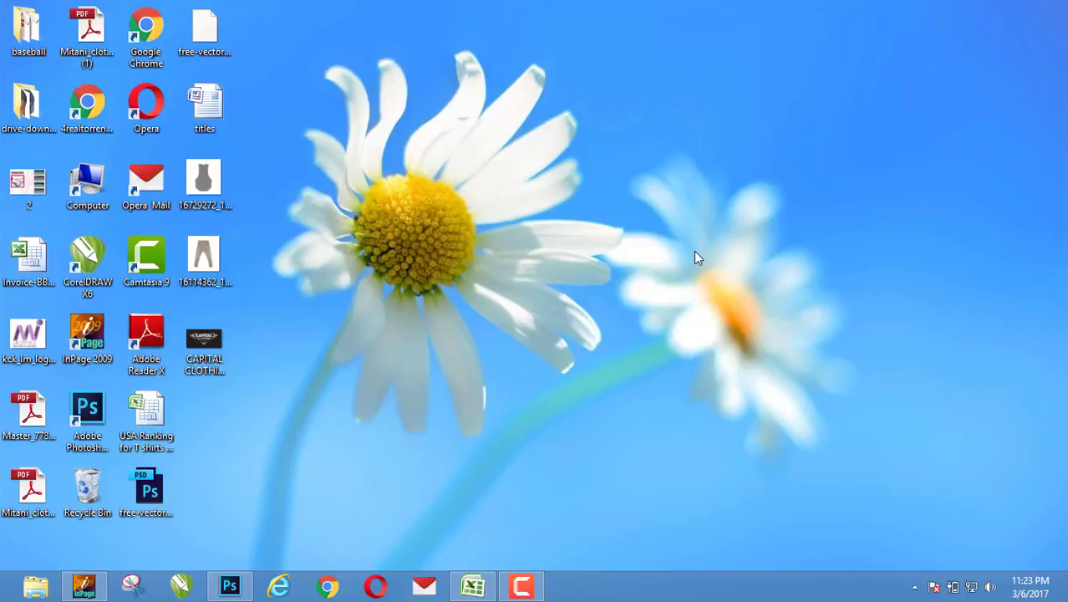
pyautogui.moveTo(687, 251)
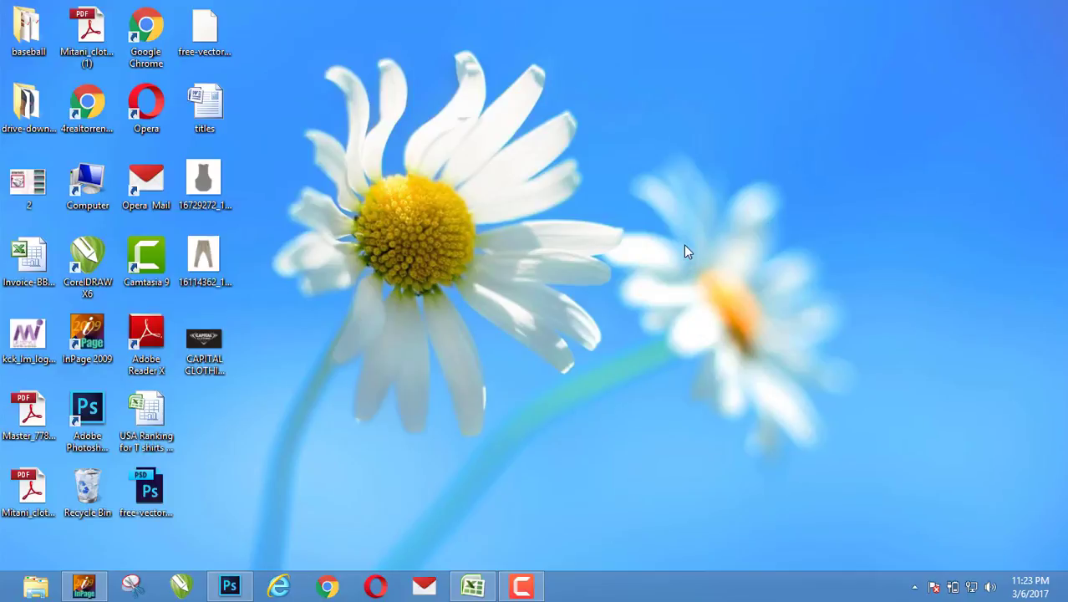
pyautogui.moveTo(693, 247)
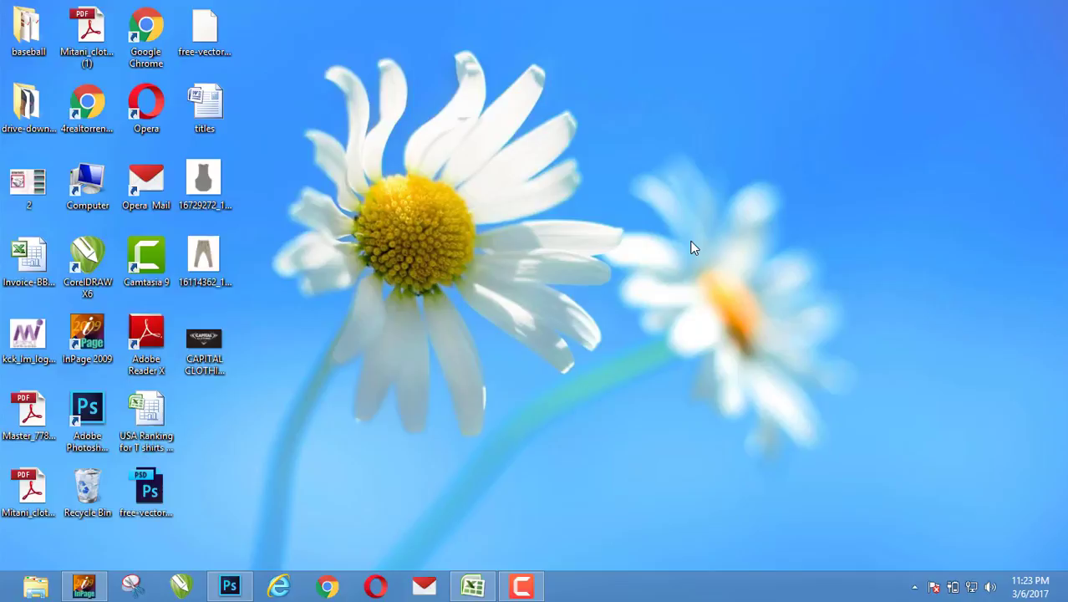
pyautogui.moveTo(120, 571)
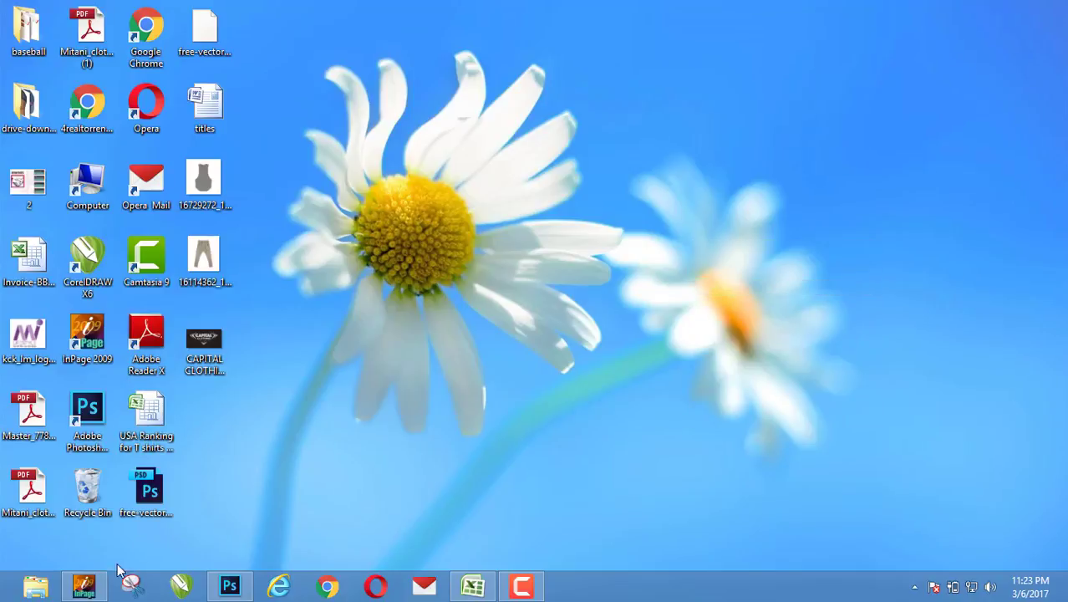
# - Launch InPage and select the Urdu line typed at the top right of the page
pyautogui.click(82, 585)
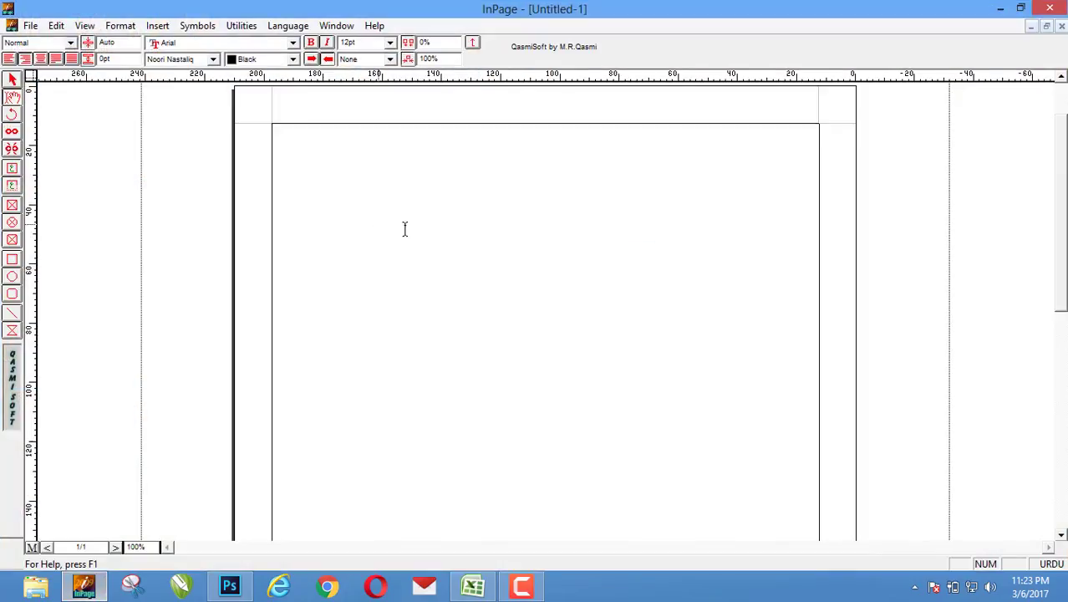
pyautogui.moveTo(551, 228)
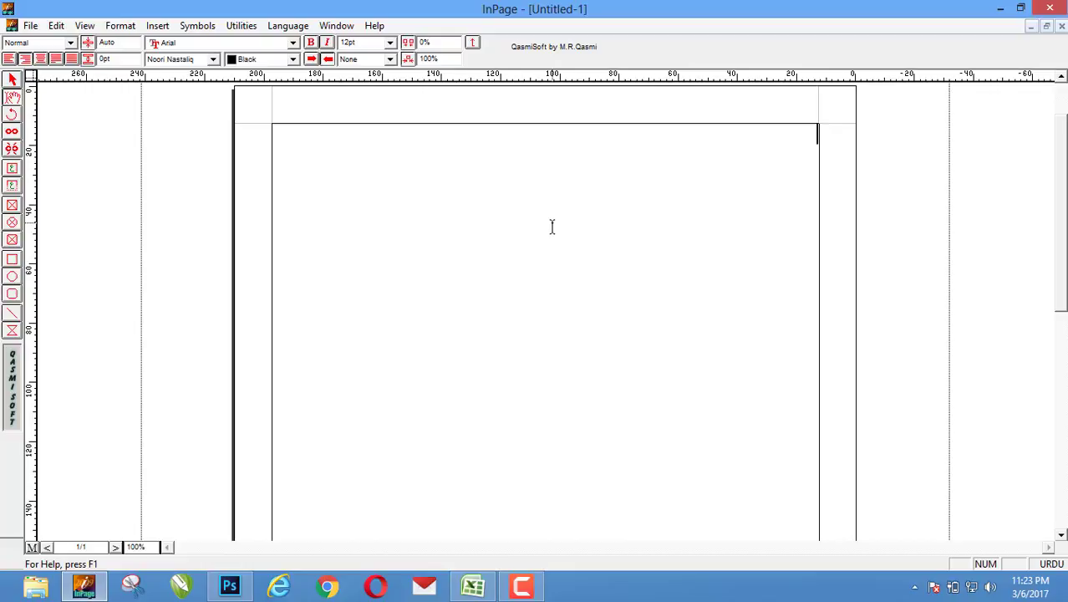
pyautogui.moveTo(516, 231)
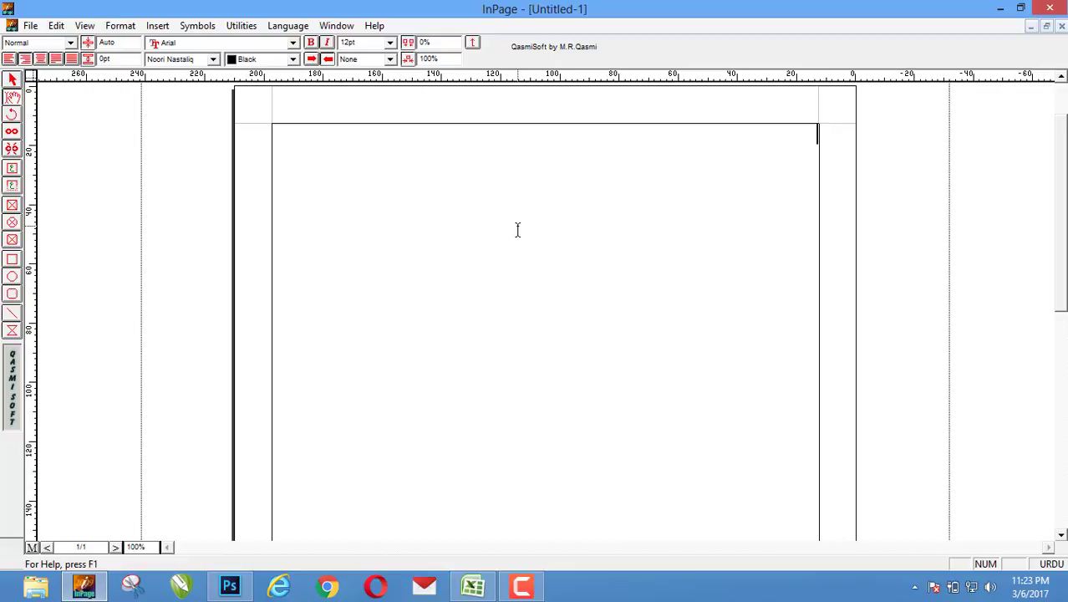
pyautogui.moveTo(516, 237)
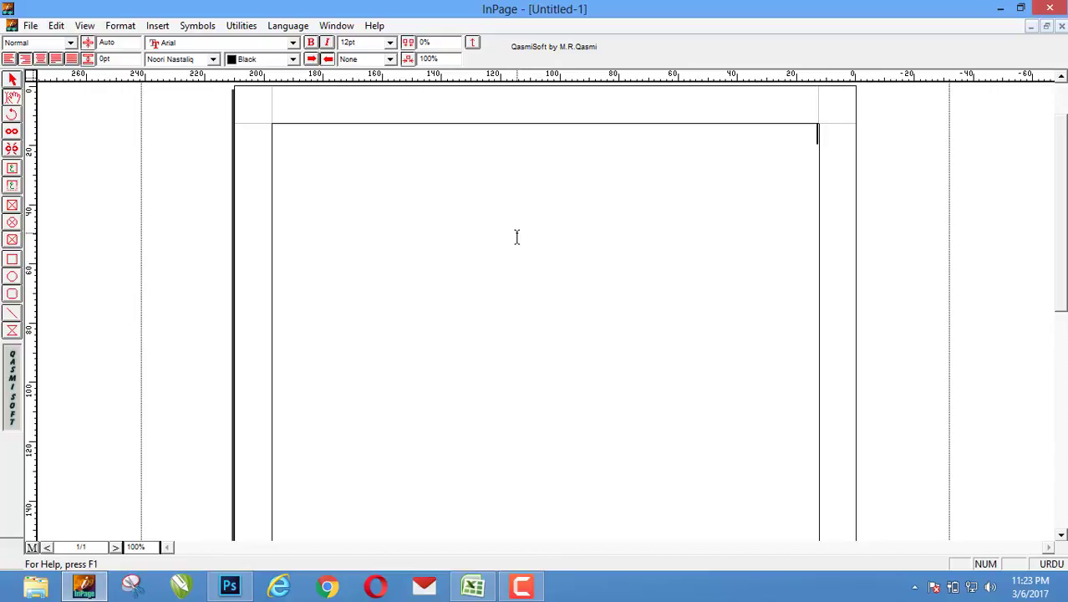
pyautogui.moveTo(518, 234)
pyautogui.write('ان من')
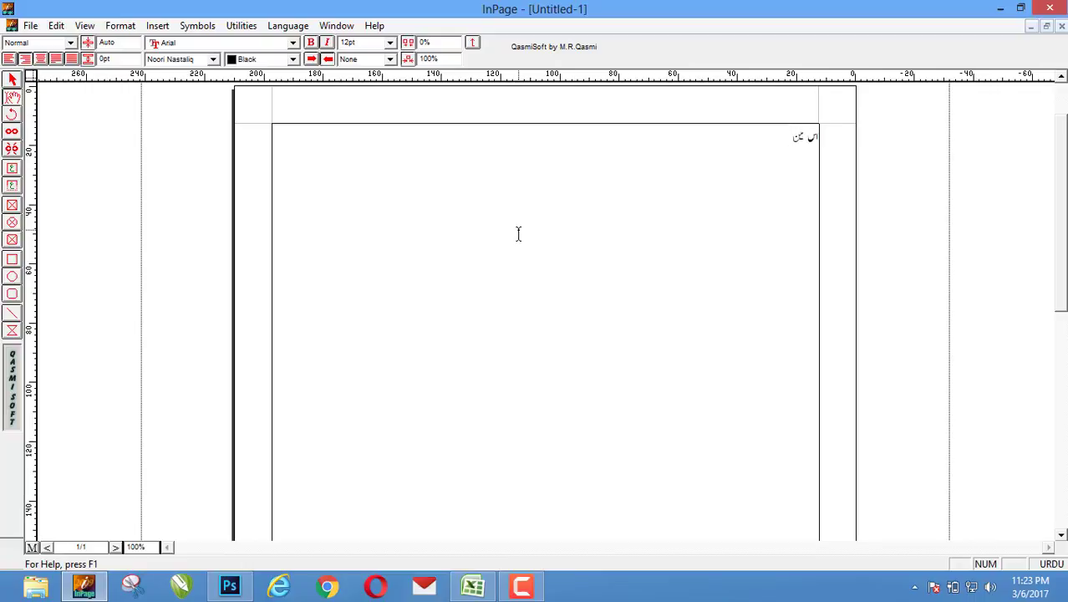
pyautogui.click(789, 137)
pyautogui.write(' یہ ہے')
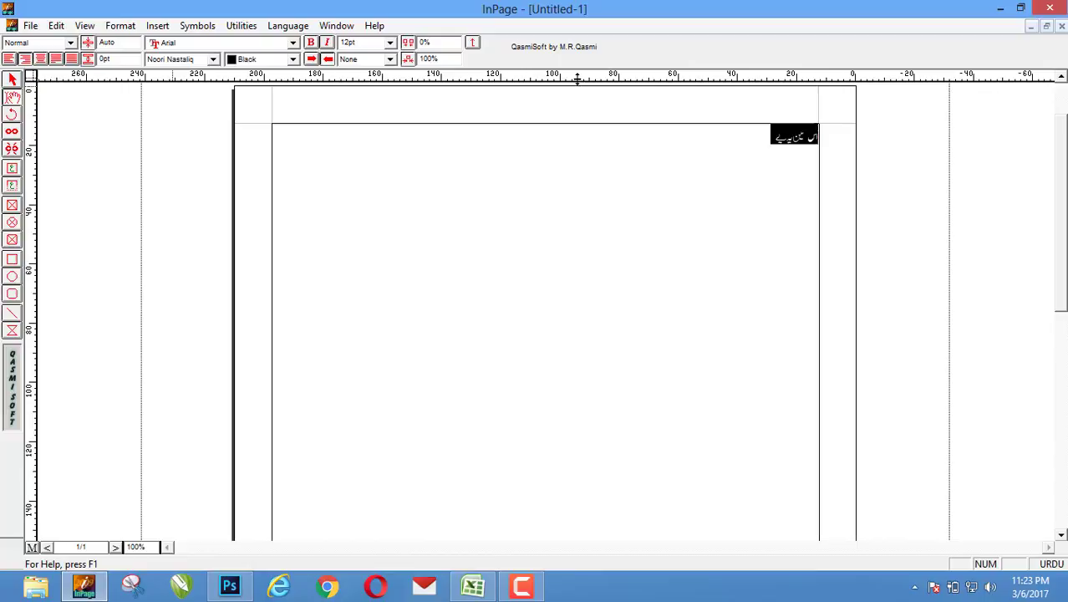
# - Enlarge the selected Urdu line to a much bigger font size from the toolbar
pyautogui.click(388, 43)
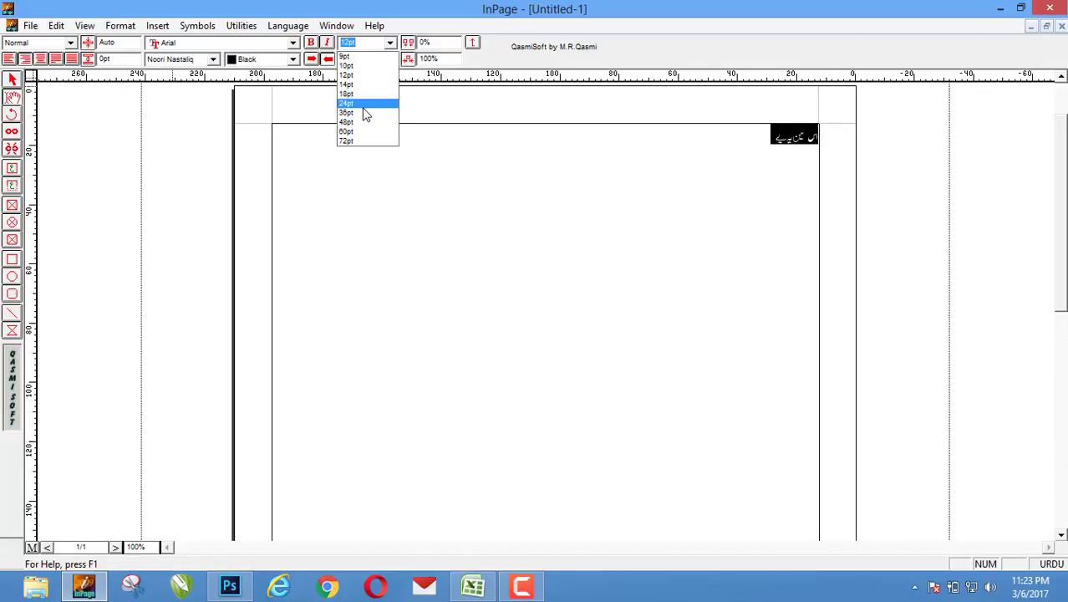
pyautogui.click(346, 114)
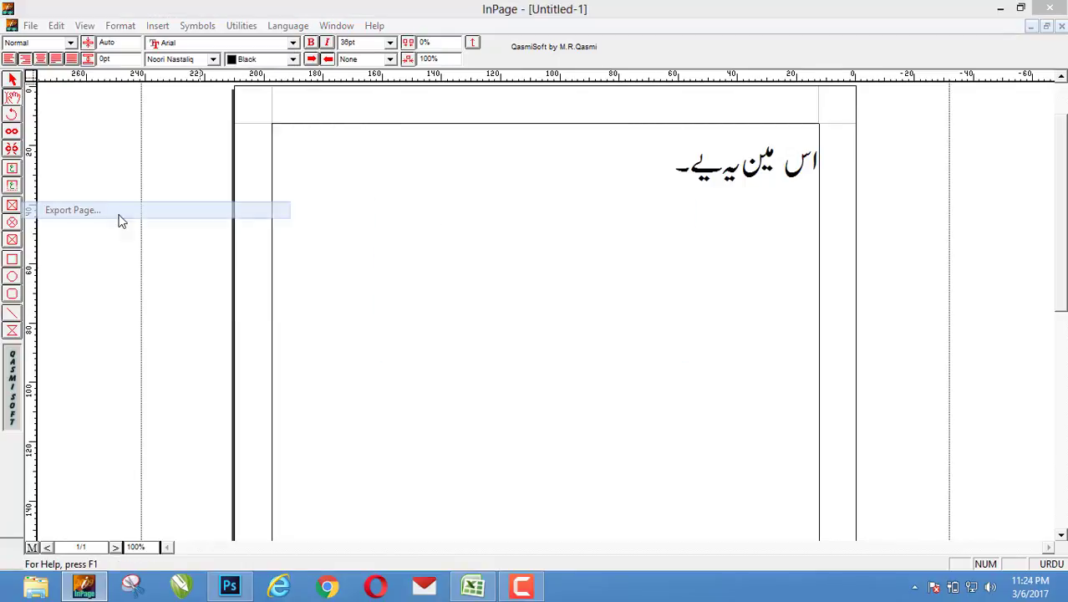
# - Choose Export As Picture and name the output file 'ali' on the Desktop
pyautogui.click(72, 211)
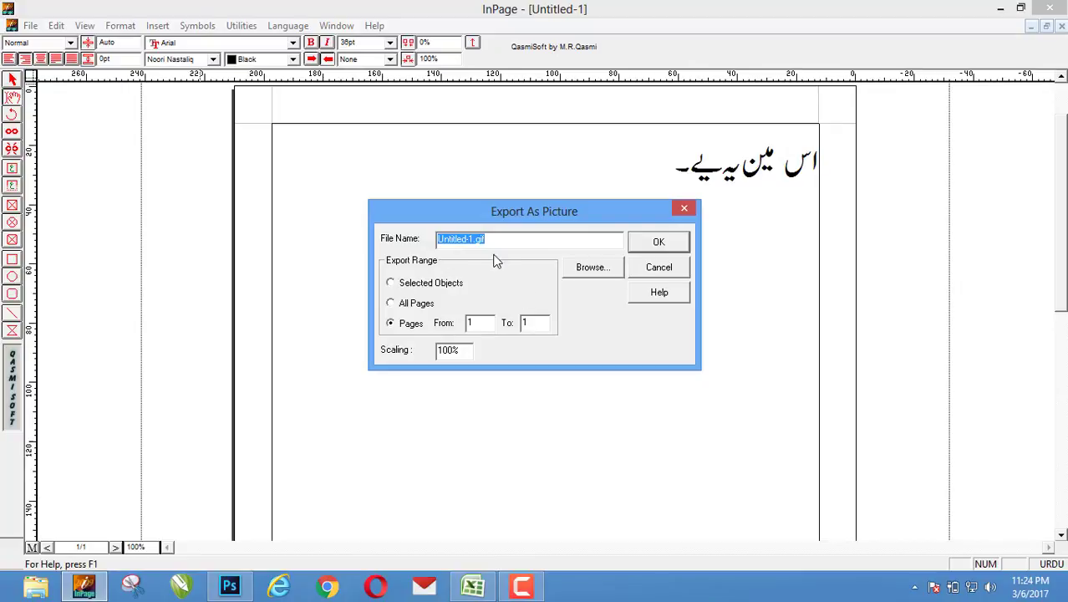
pyautogui.moveTo(498, 237)
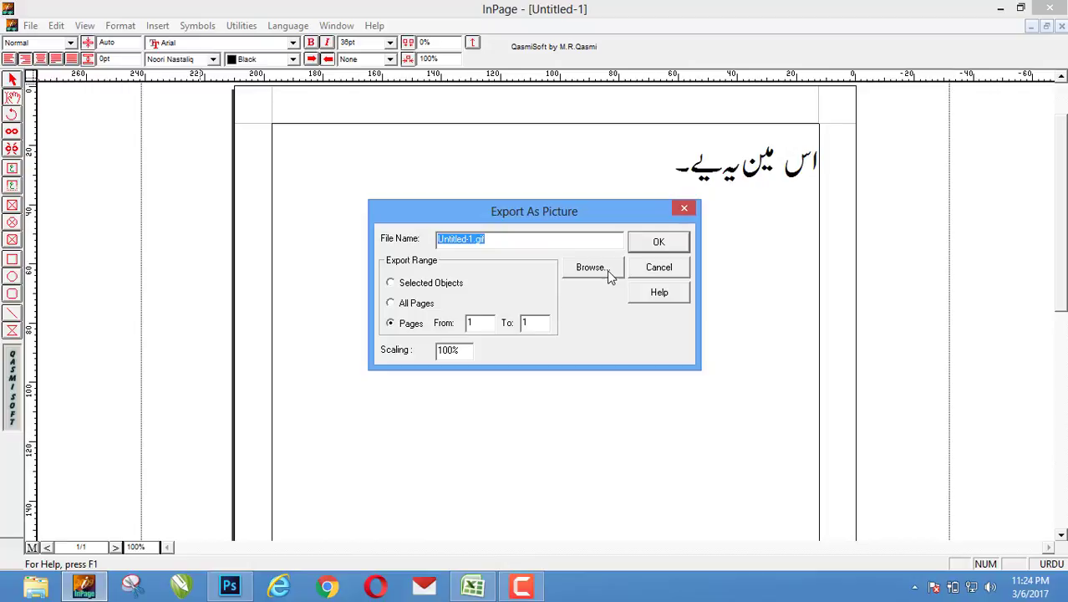
pyautogui.click(590, 268)
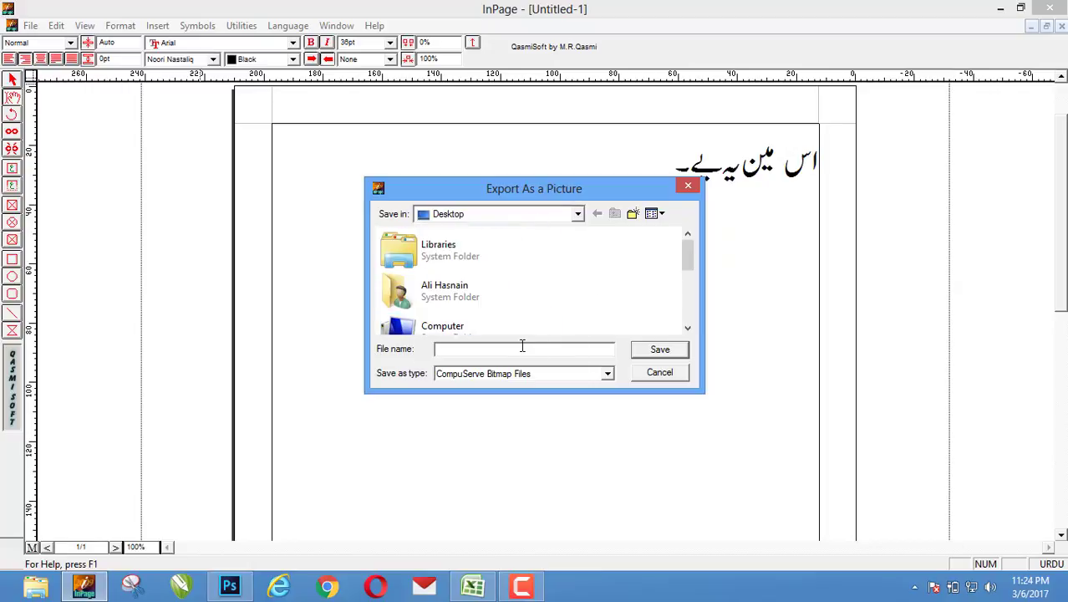
pyautogui.click(522, 350)
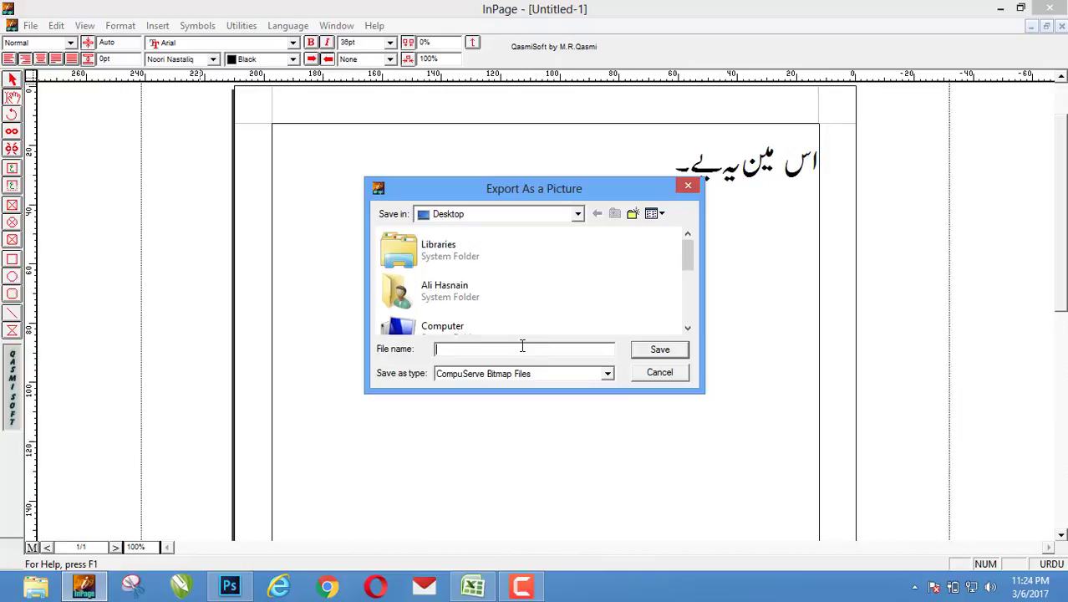
pyautogui.write('ali')
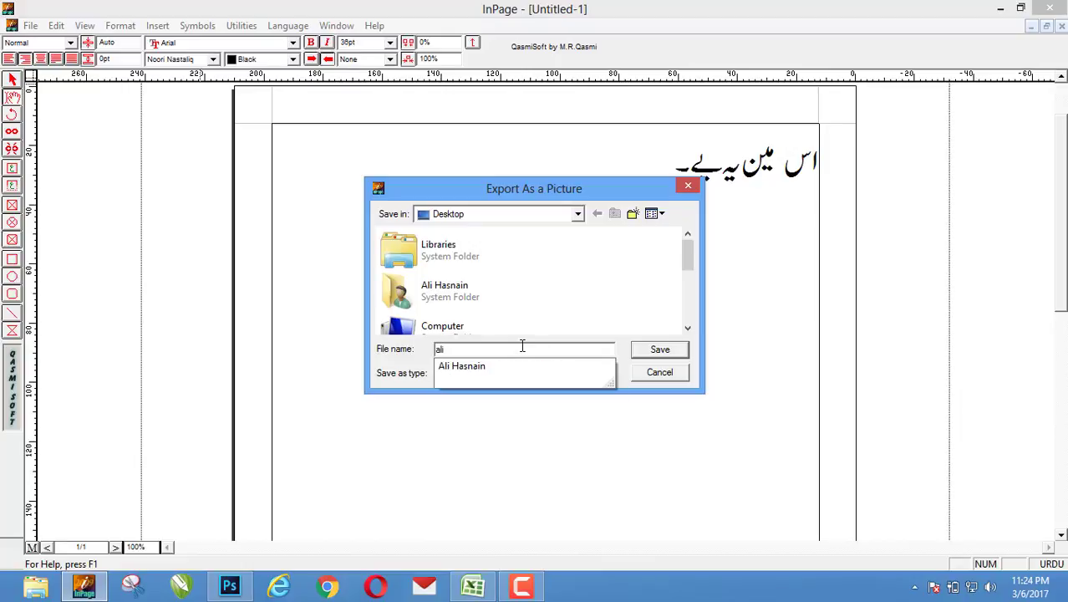
pyautogui.click(658, 350)
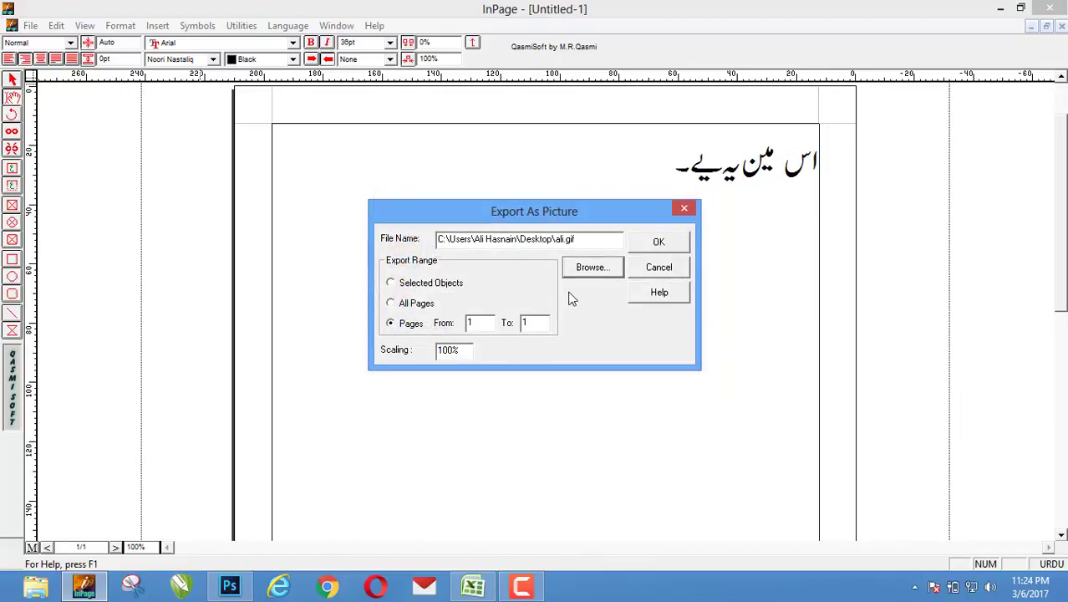
# - Save the export to the Desktop as 'ali' in Encapsulated PostScript format
pyautogui.click(592, 267)
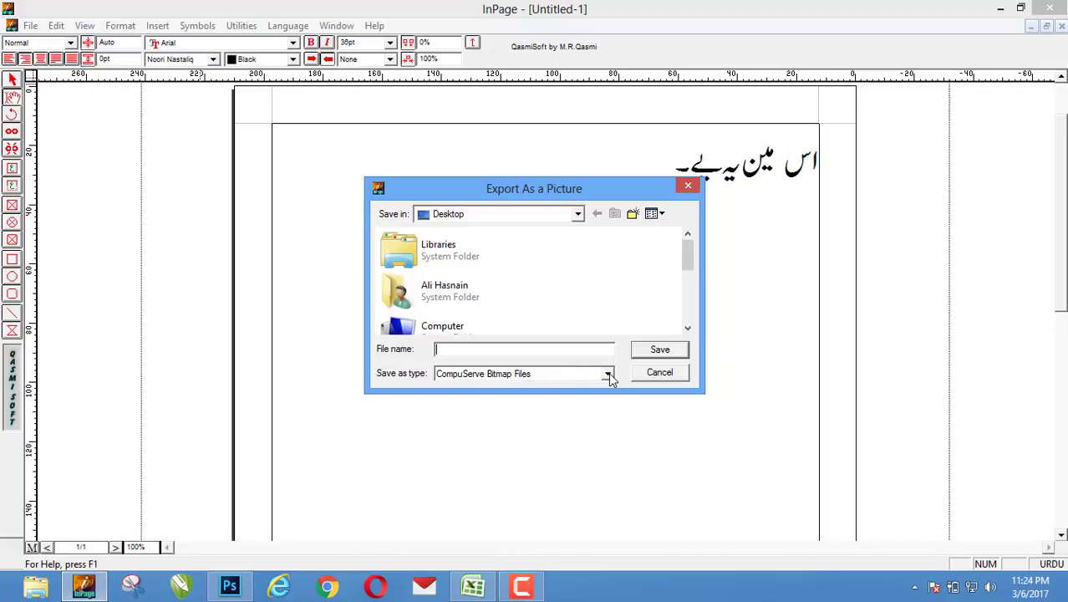
pyautogui.click(518, 375)
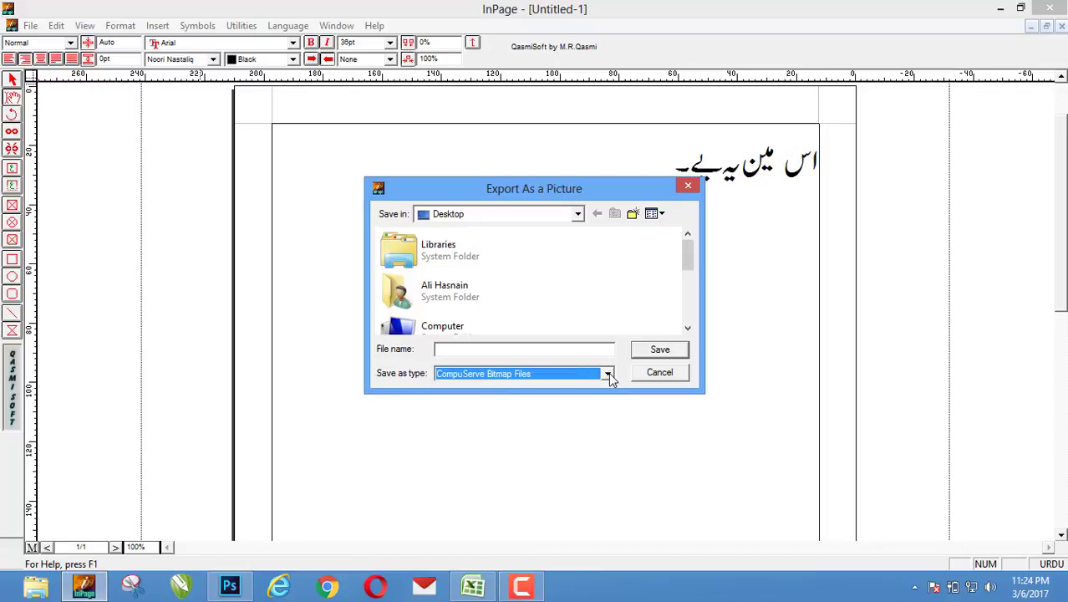
pyautogui.click(608, 374)
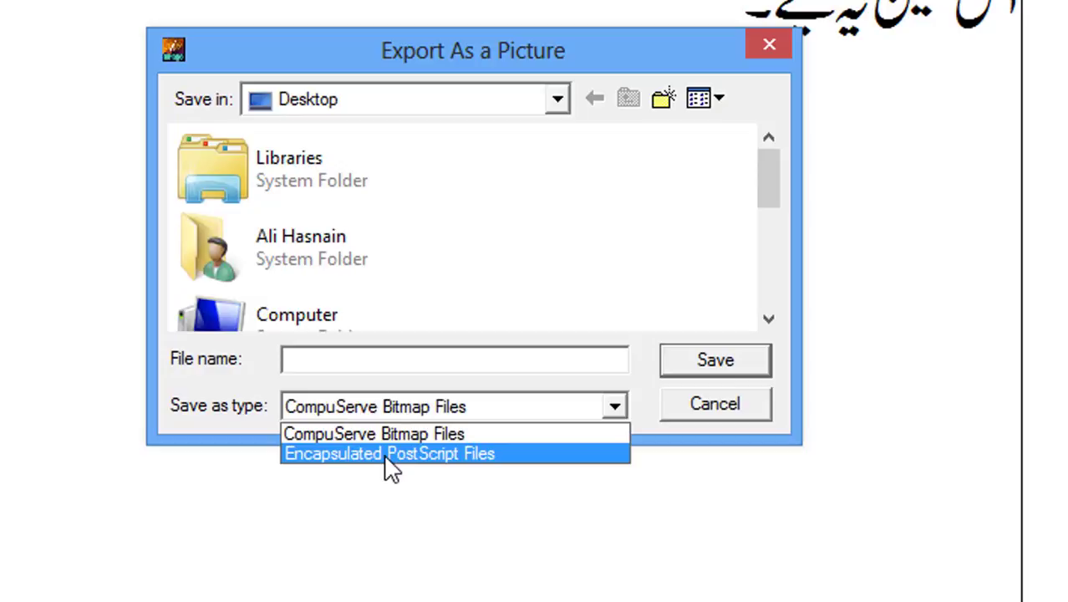
pyautogui.click(389, 453)
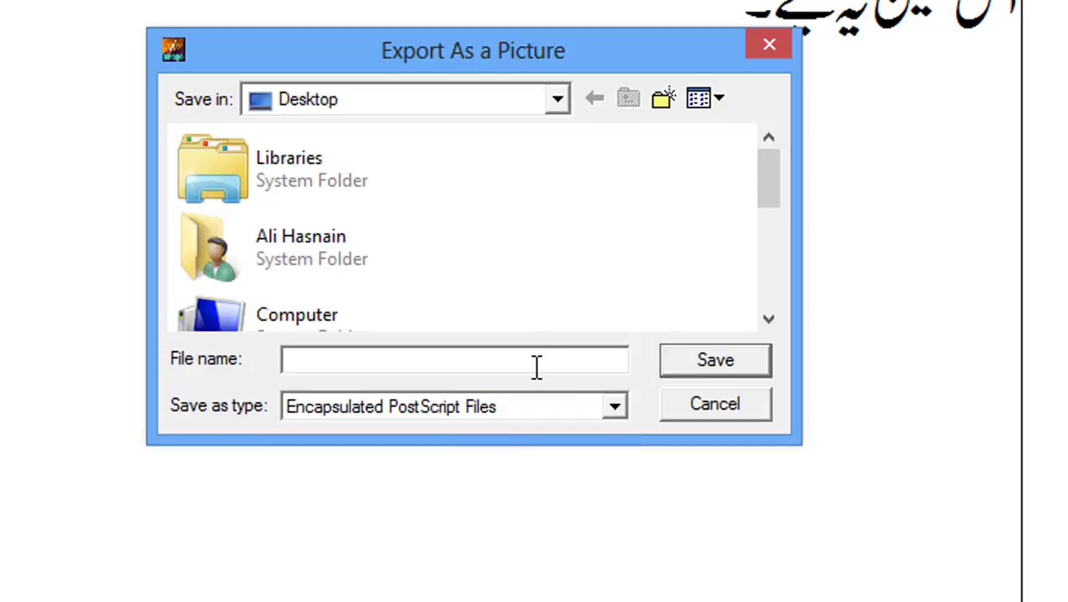
pyautogui.write('ali')
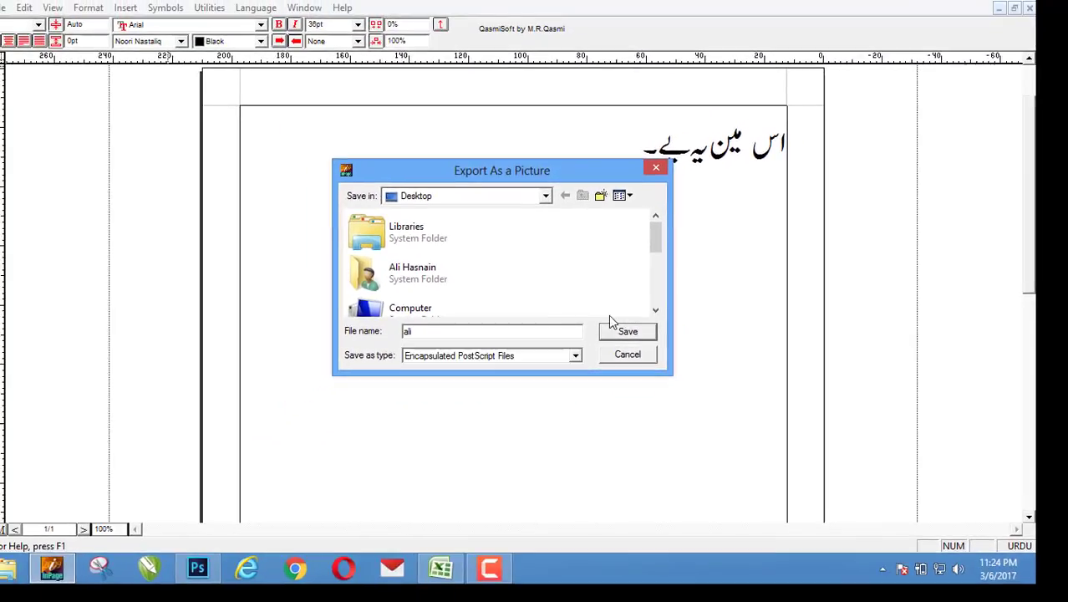
pyautogui.click(627, 331)
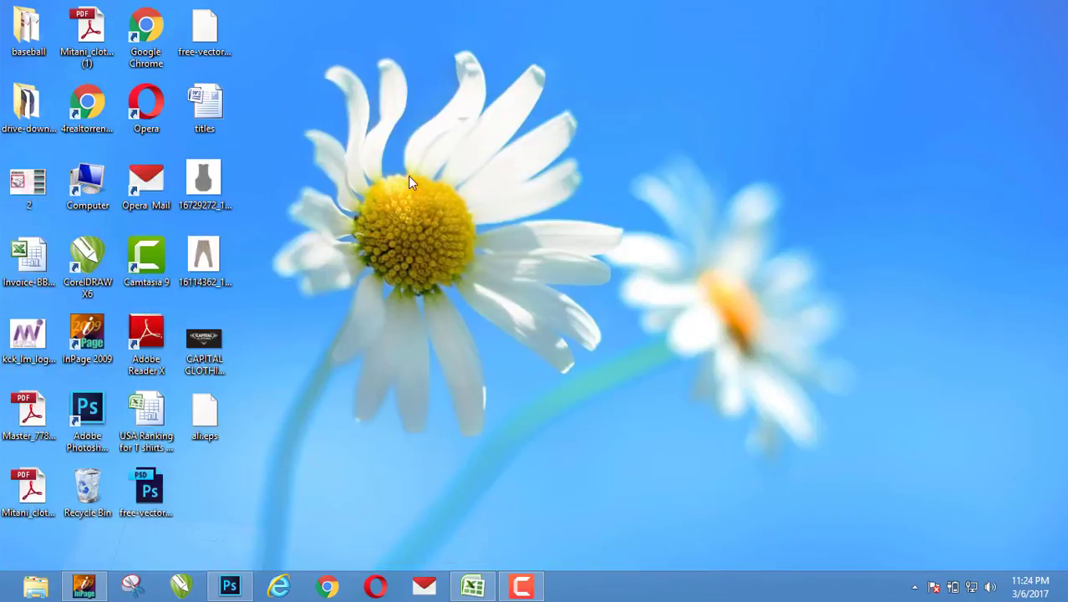
# - Launch Photoshop and open ali.eps from the Desktop
pyautogui.click(204, 415)
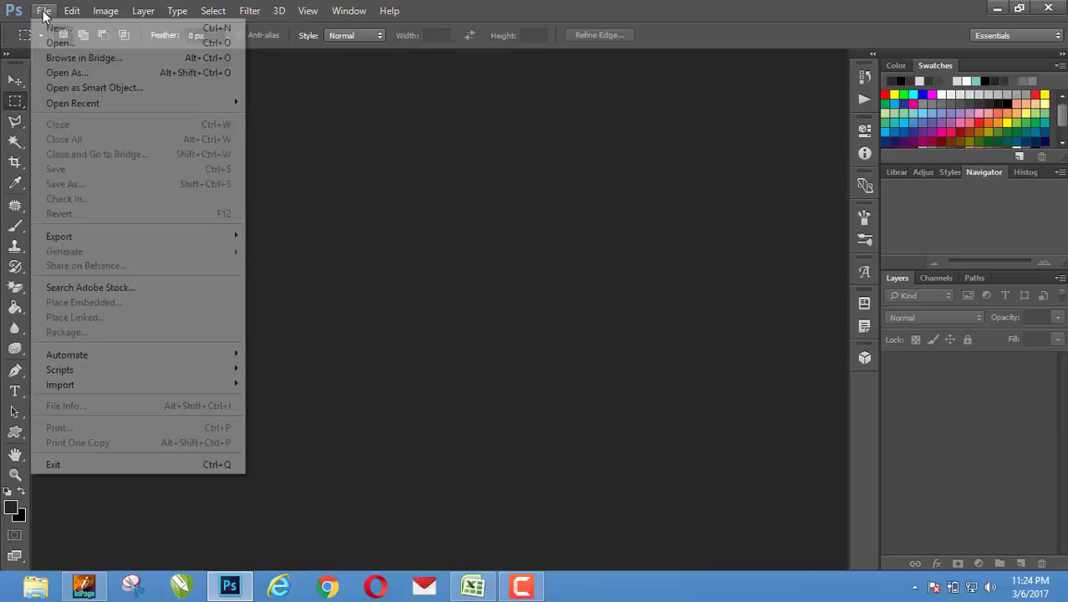
pyautogui.click(60, 43)
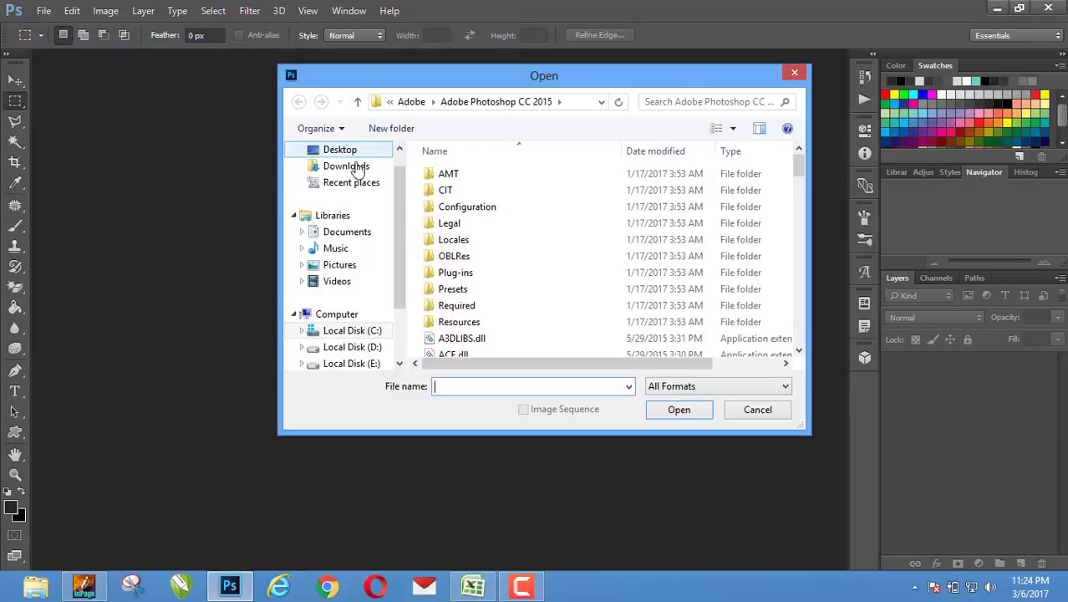
pyautogui.click(341, 148)
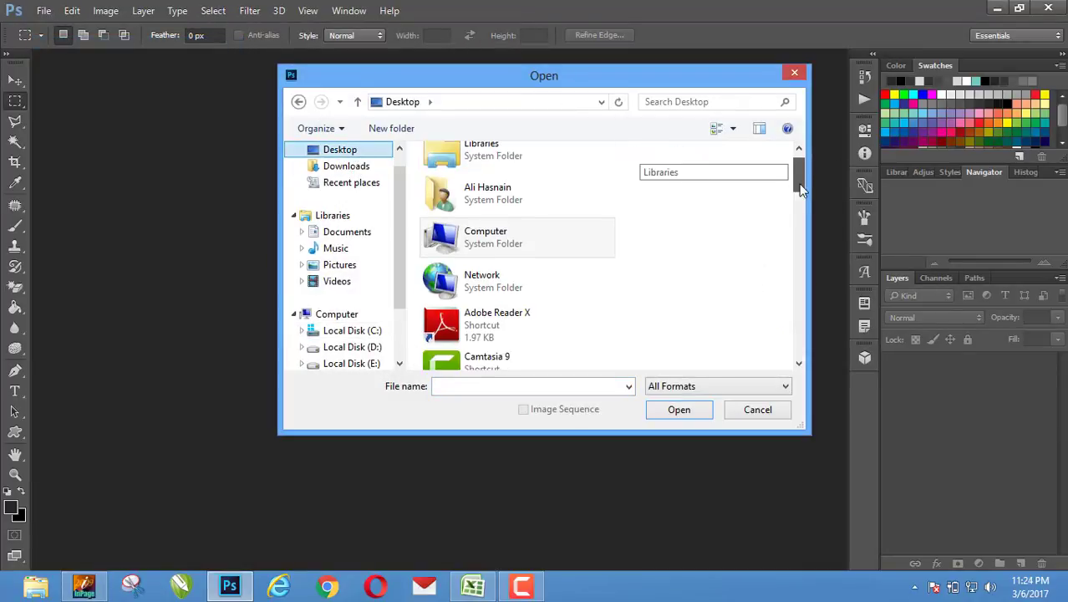
pyautogui.scroll(-3)
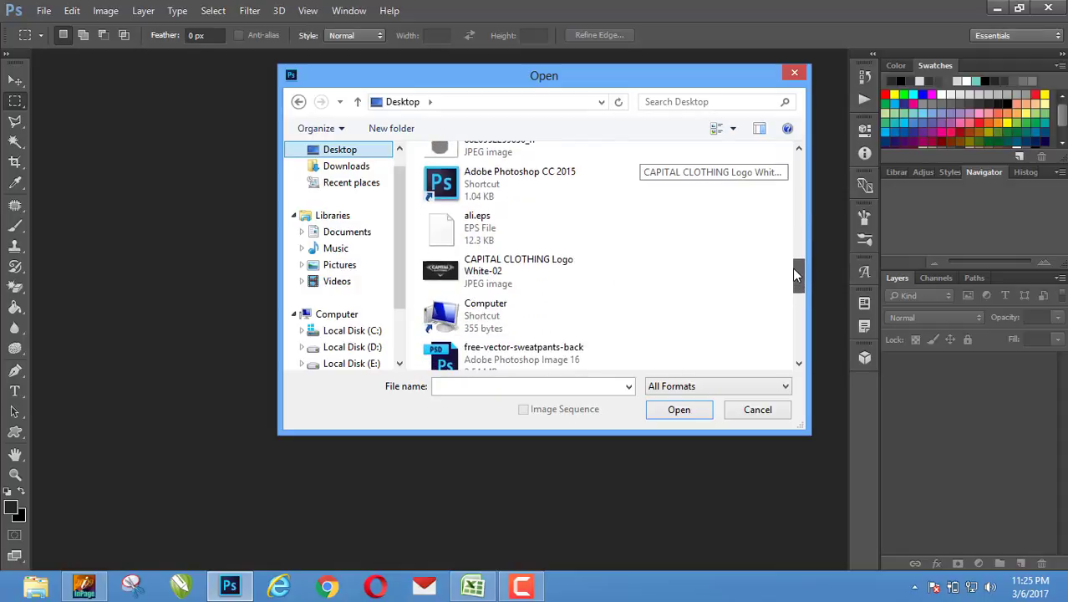
pyautogui.click(478, 224)
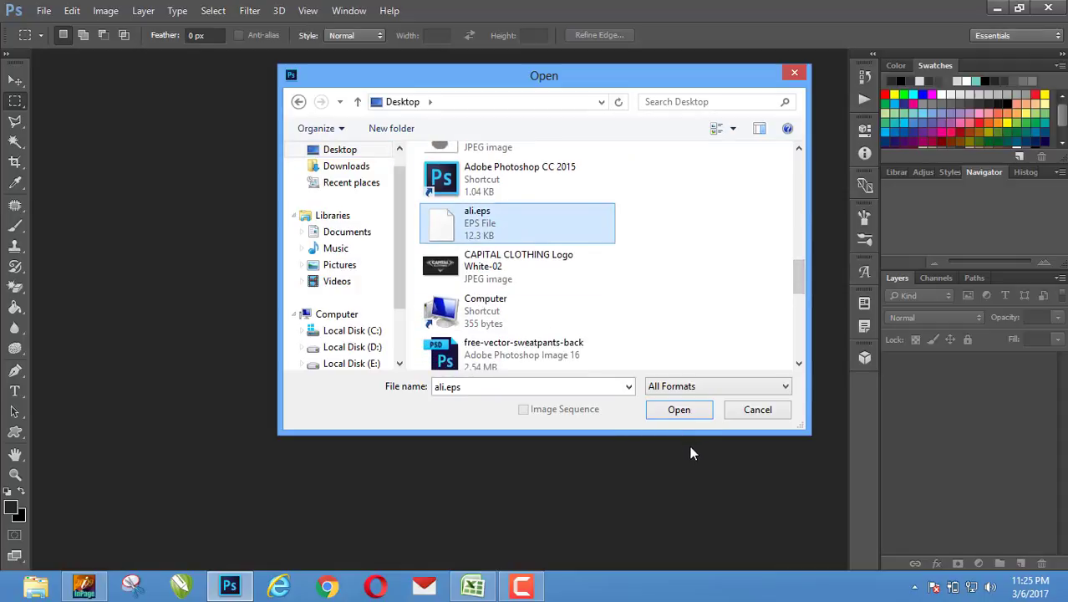
pyautogui.click(679, 408)
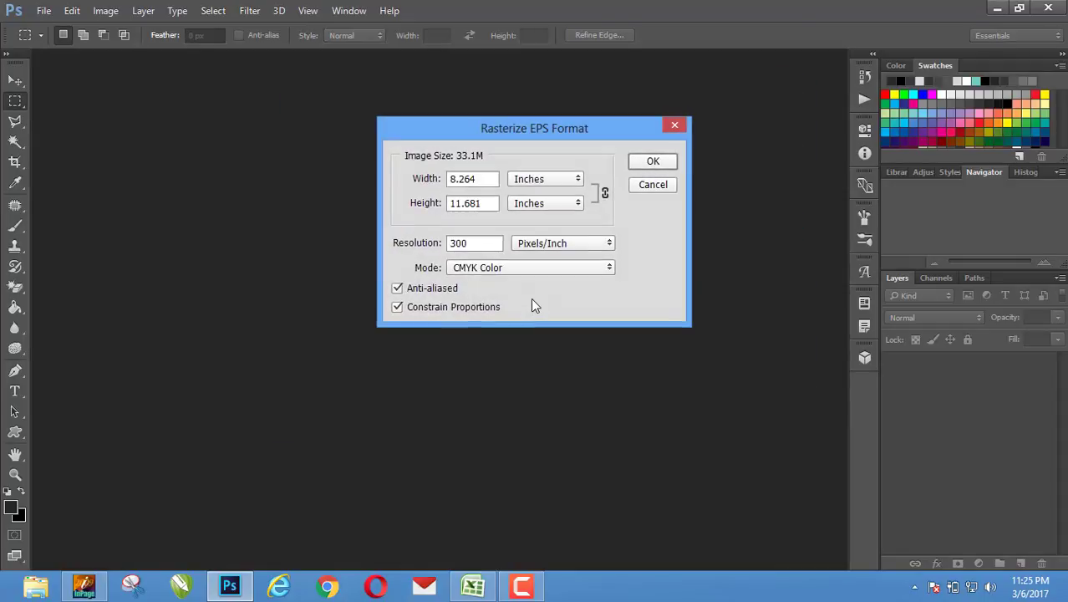
# - Accept the Rasterize EPS settings at 300 ppi to place the Urdu text as a layer
pyautogui.click(653, 161)
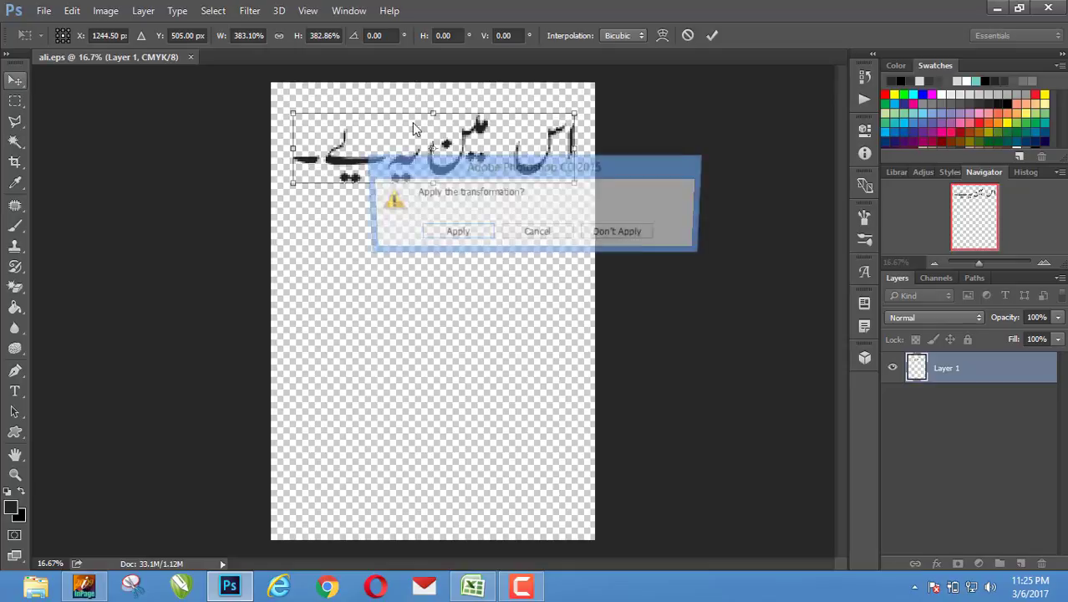
# - Apply the transformation and drag the Urdu text down to the vertical middle of the page
pyautogui.click(458, 231)
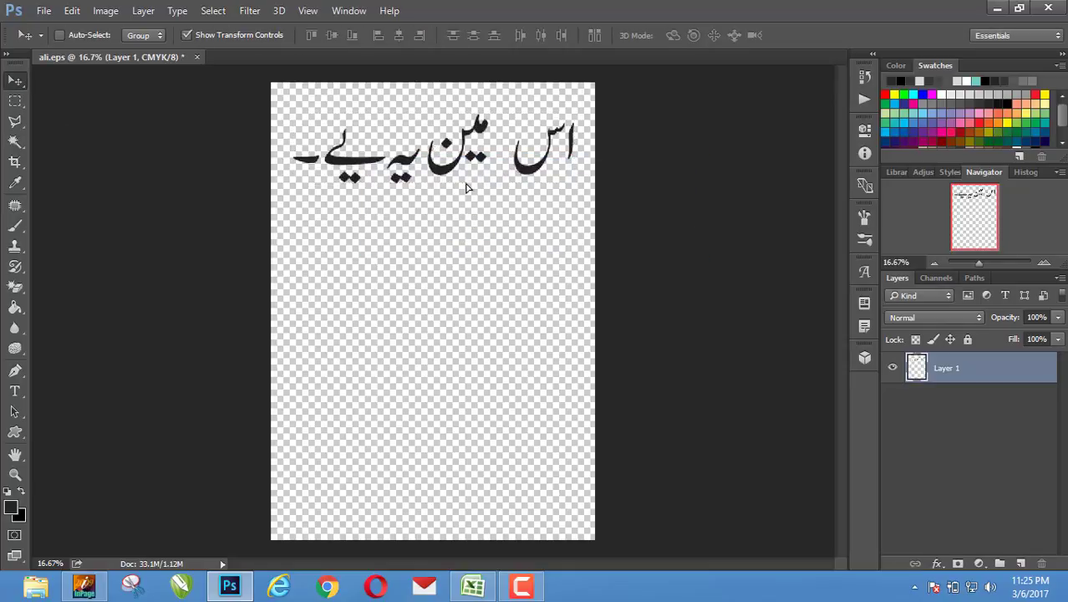
pyautogui.moveTo(468, 154); pyautogui.dragTo(485, 270)
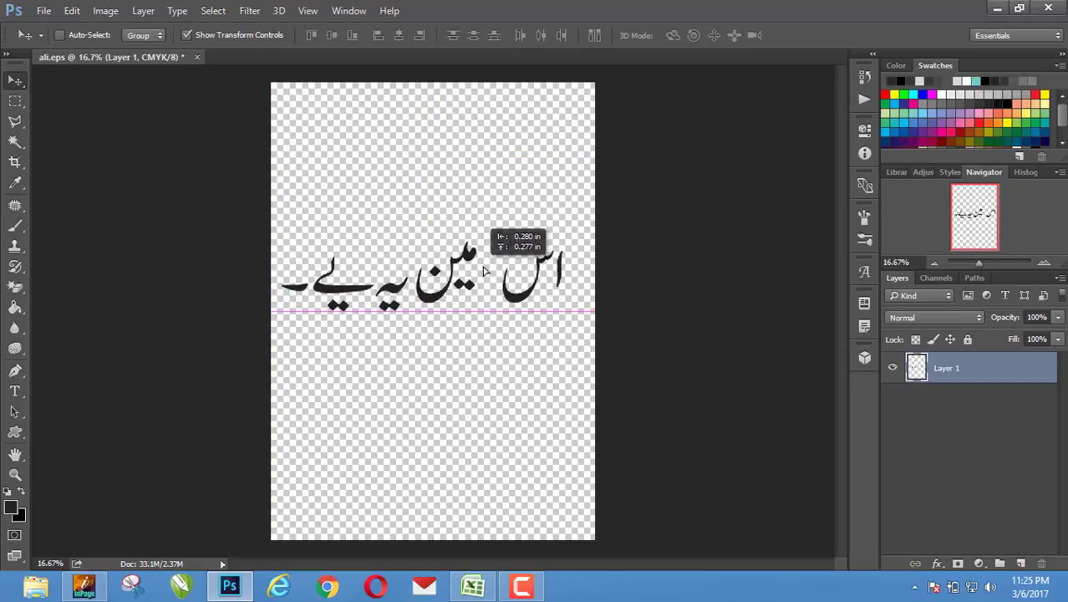
pyautogui.moveTo(484, 276); pyautogui.dragTo(426, 292)
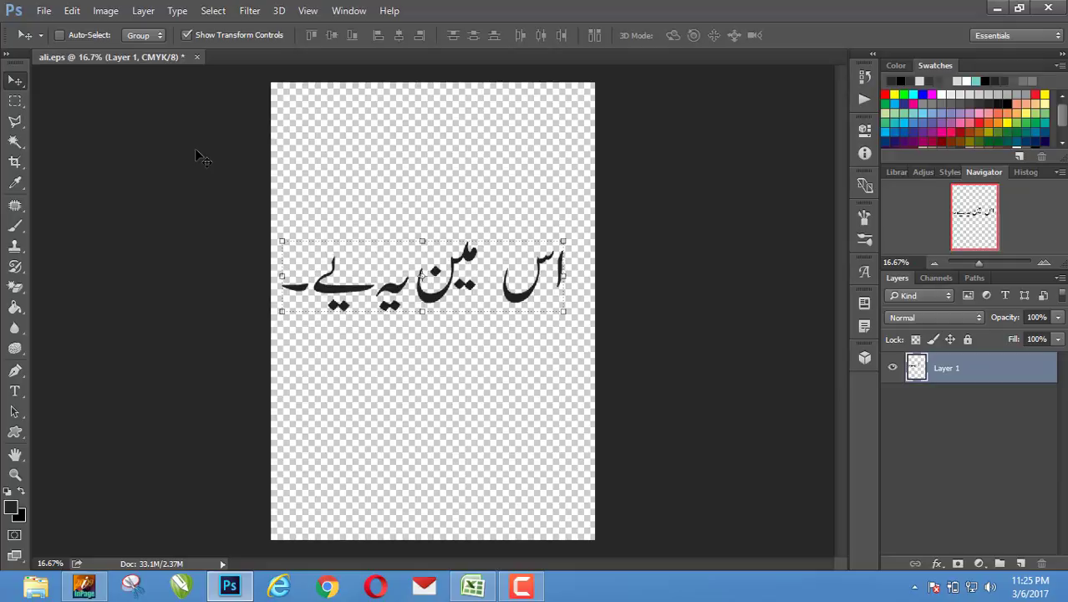
pyautogui.moveTo(316, 210)
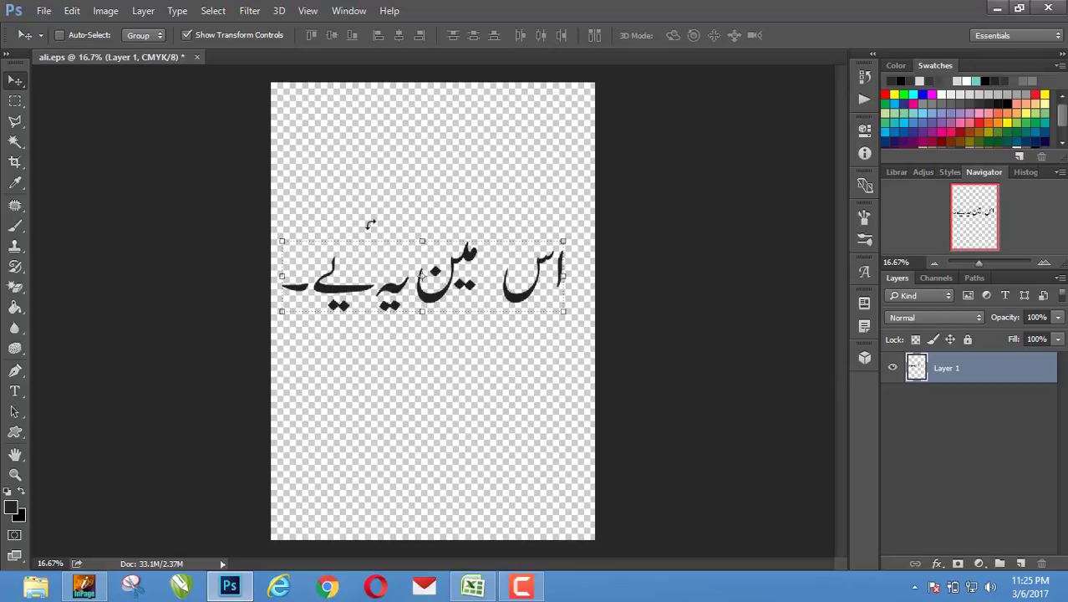
pyautogui.moveTo(376, 215)
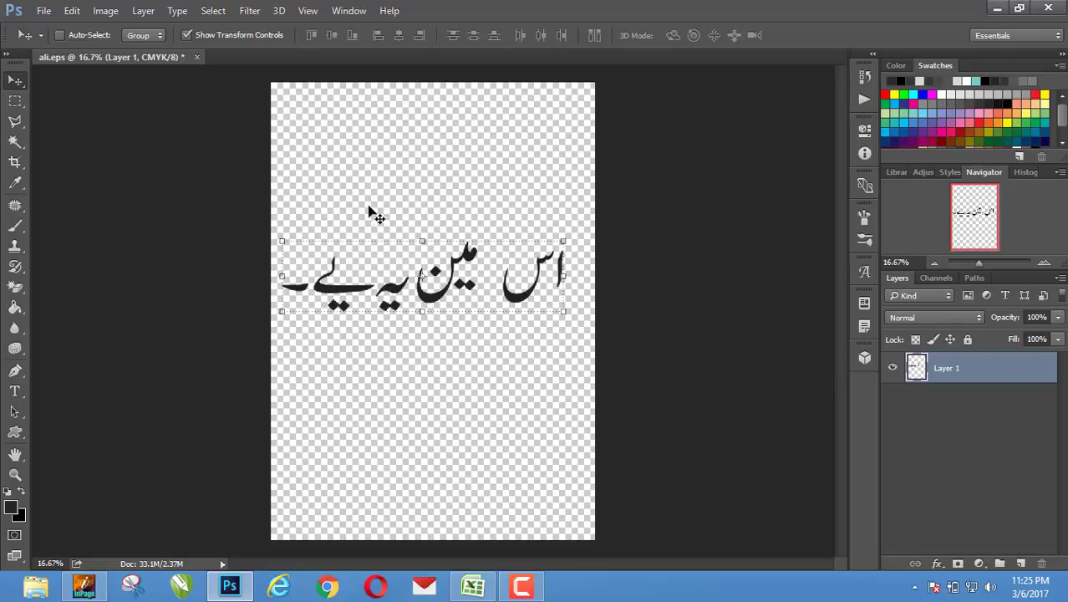